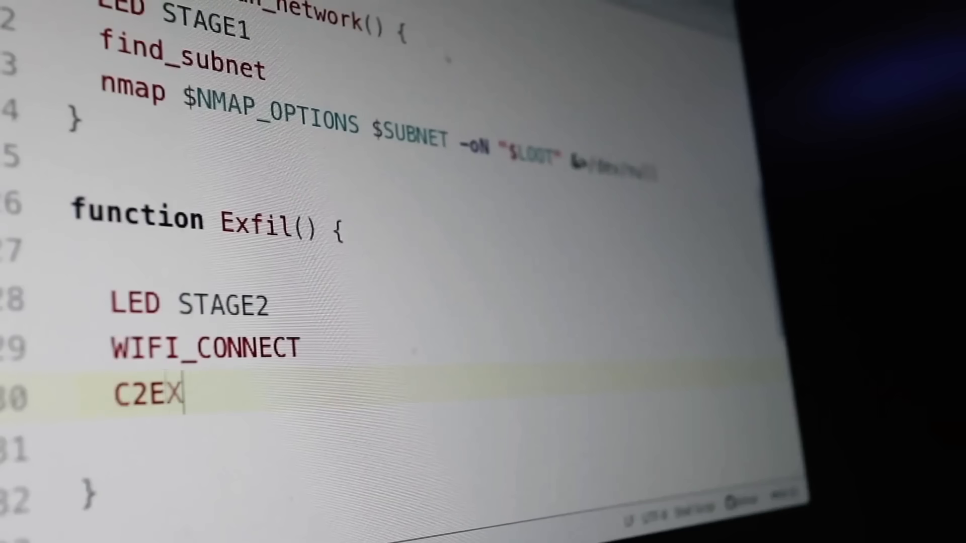
pyautogui.write('FIL STRING $L')
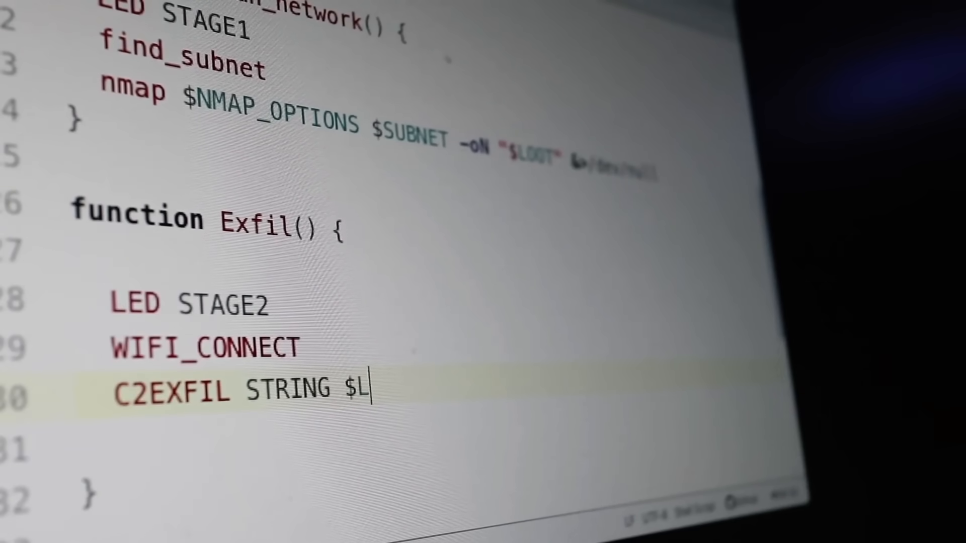